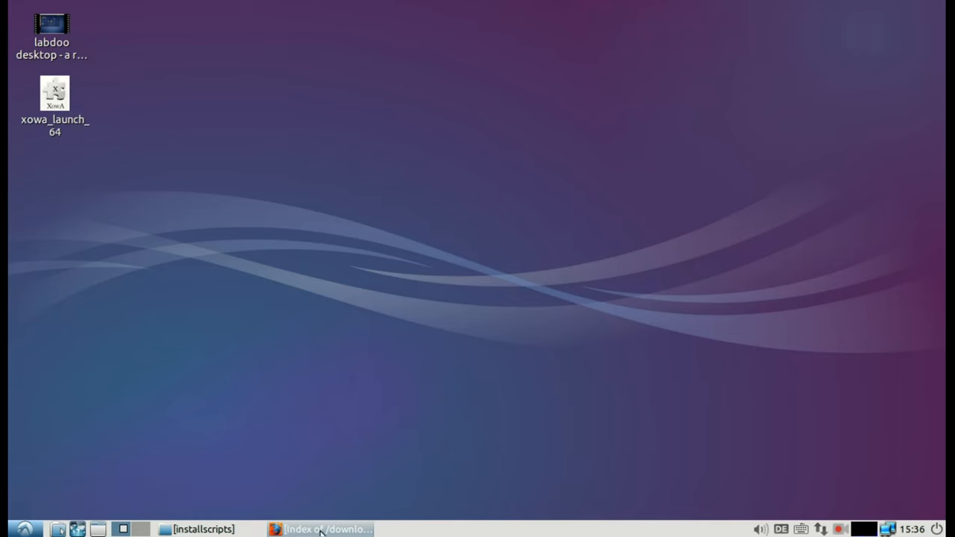
- Bring Firefox forward on the 'installation scripts (overview)' tab and scroll through the script list
click(328, 528)
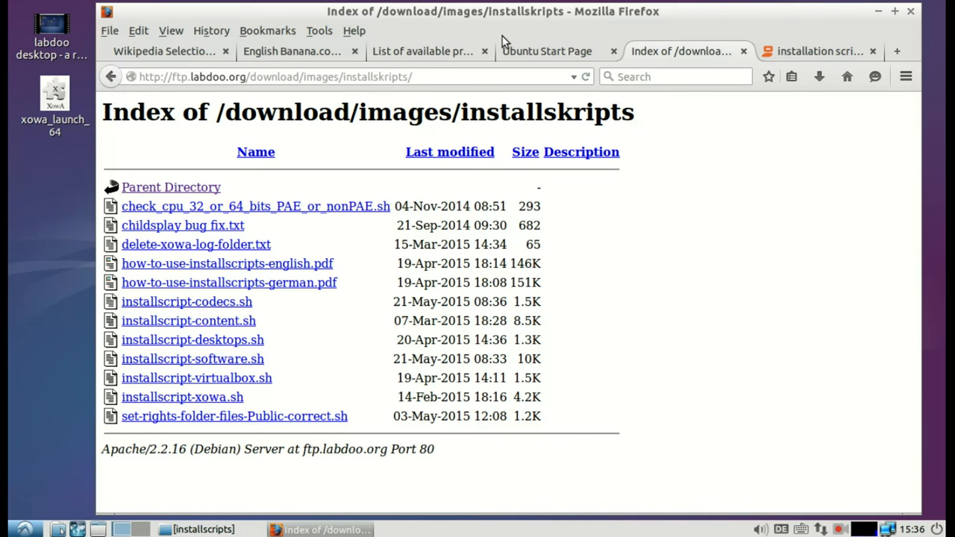
click(828, 51)
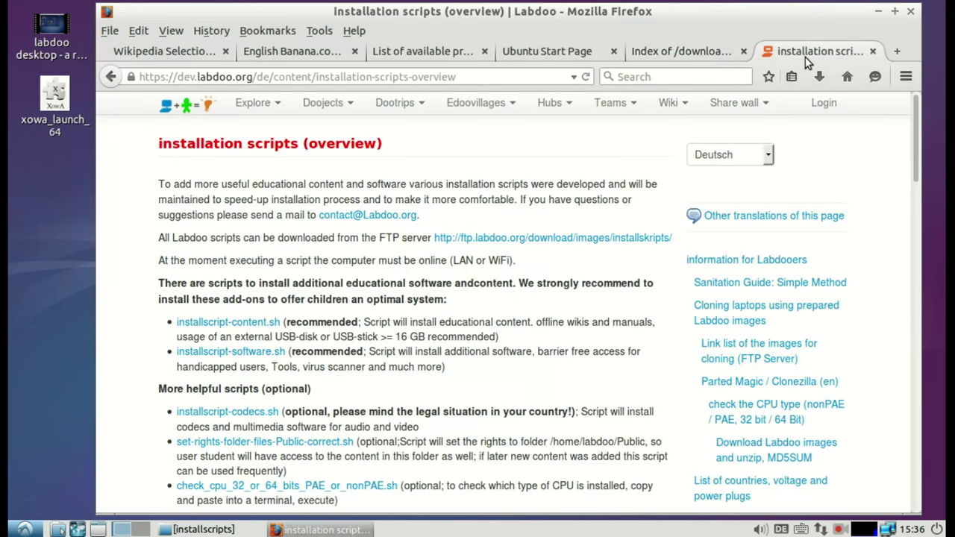
scroll(down, 3)
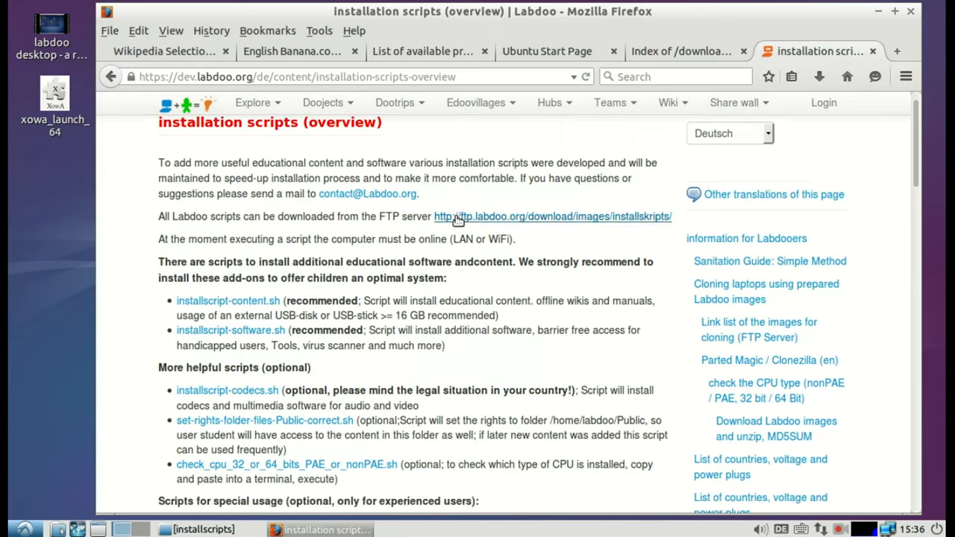
scroll(down, 3)
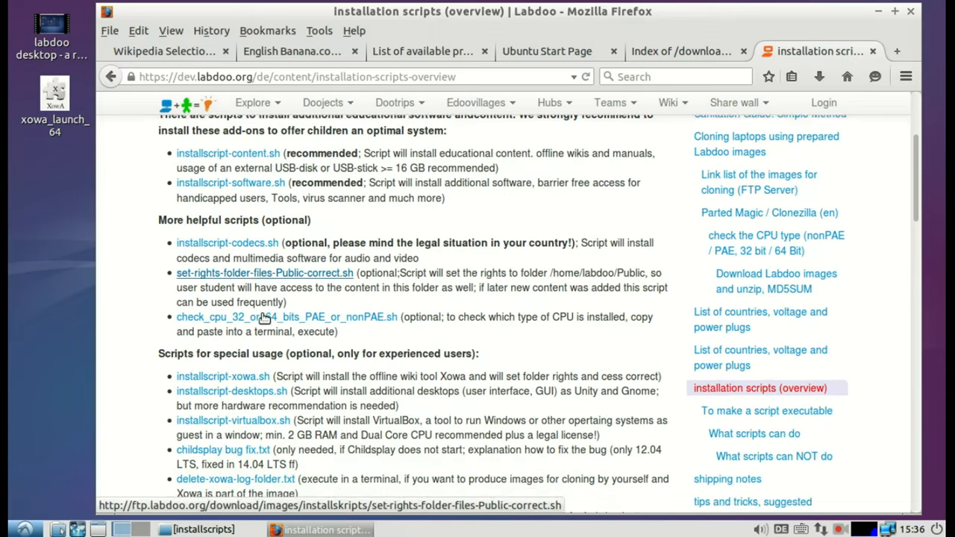
scroll(down, 3)
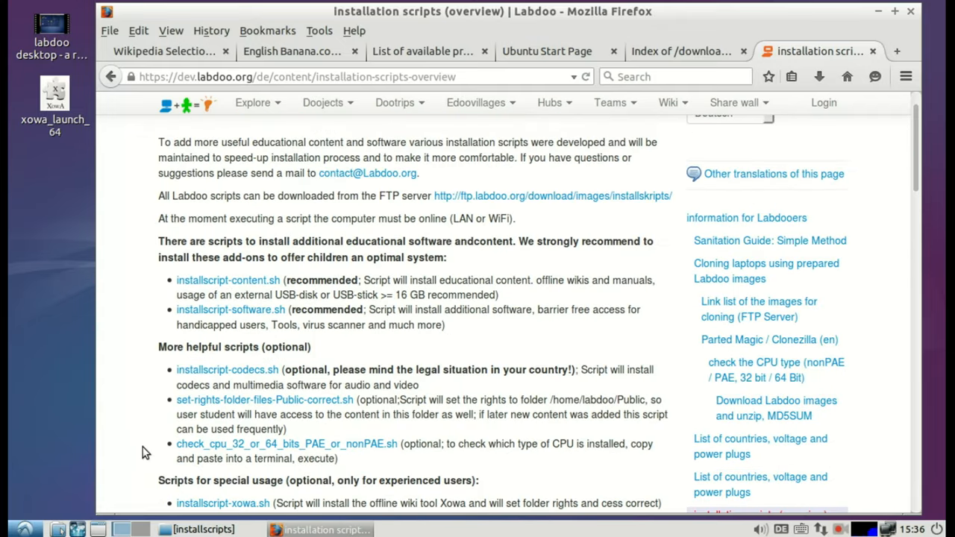
- Follow the installscript-content.sh link and confirm Save File in the download prompt
click(227, 322)
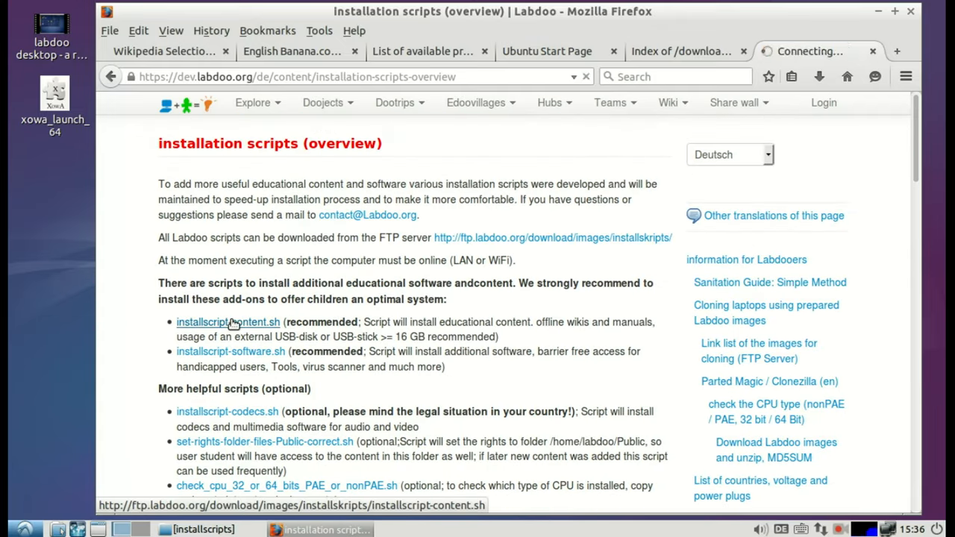
click(227, 323)
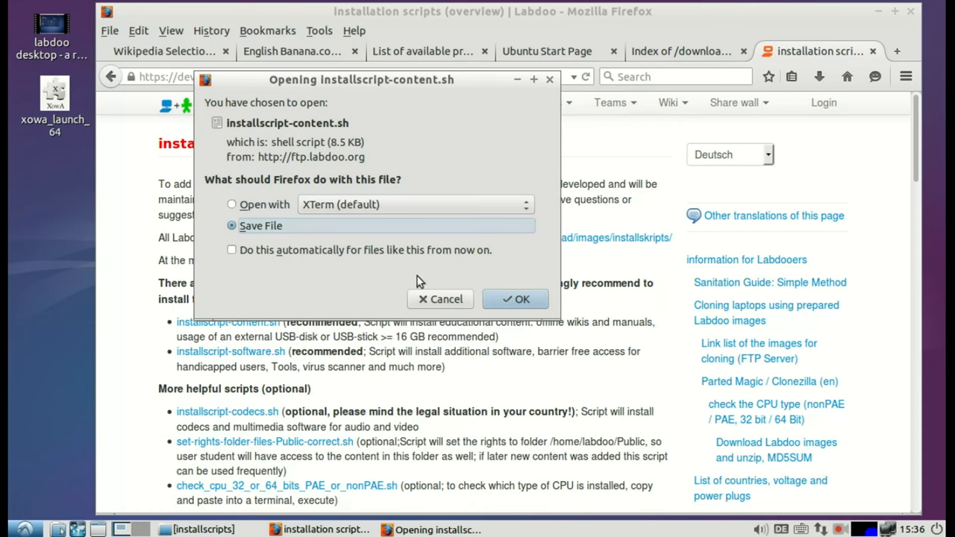
click(514, 299)
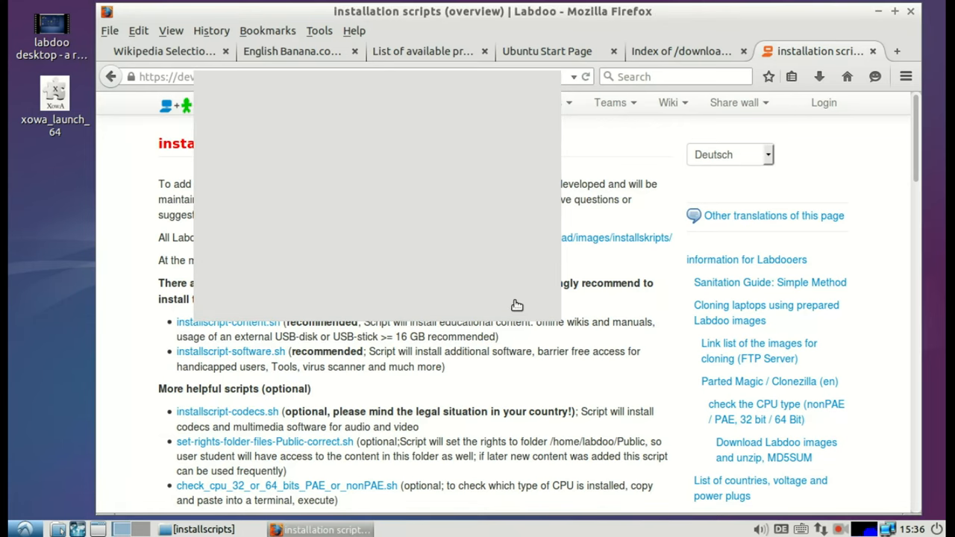
mouse_move(689, 74)
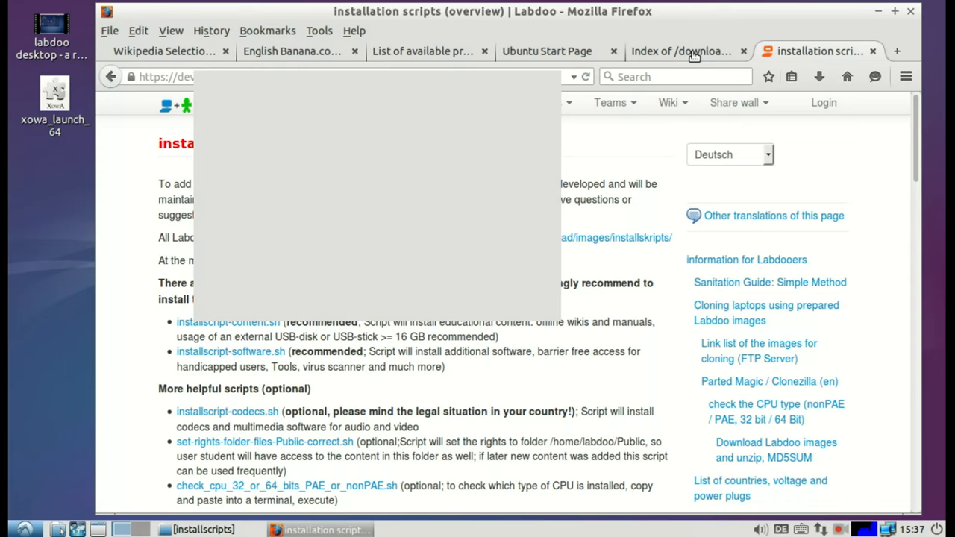
- From the installskripts index, save installscript-software.sh via Save Link As into the Desktop folder
click(681, 51)
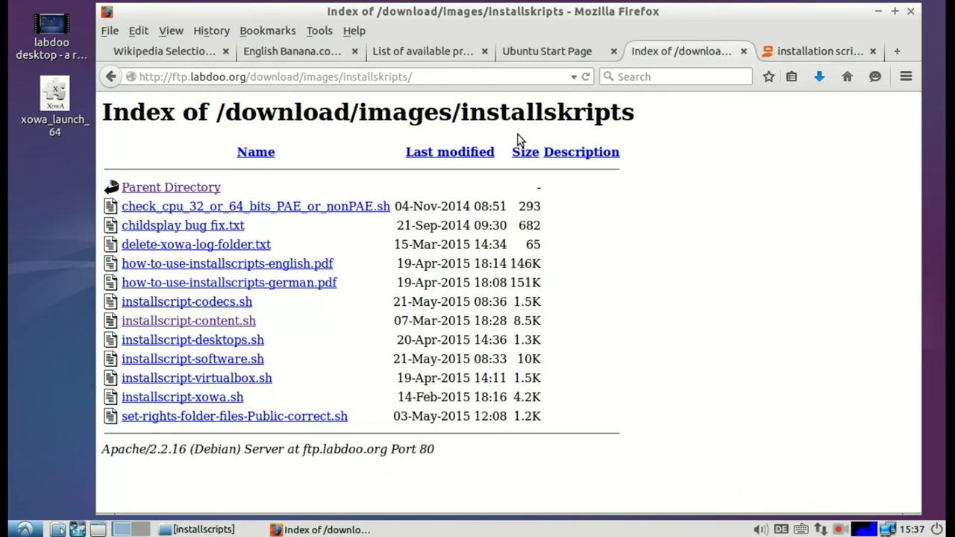
mouse_move(192, 358)
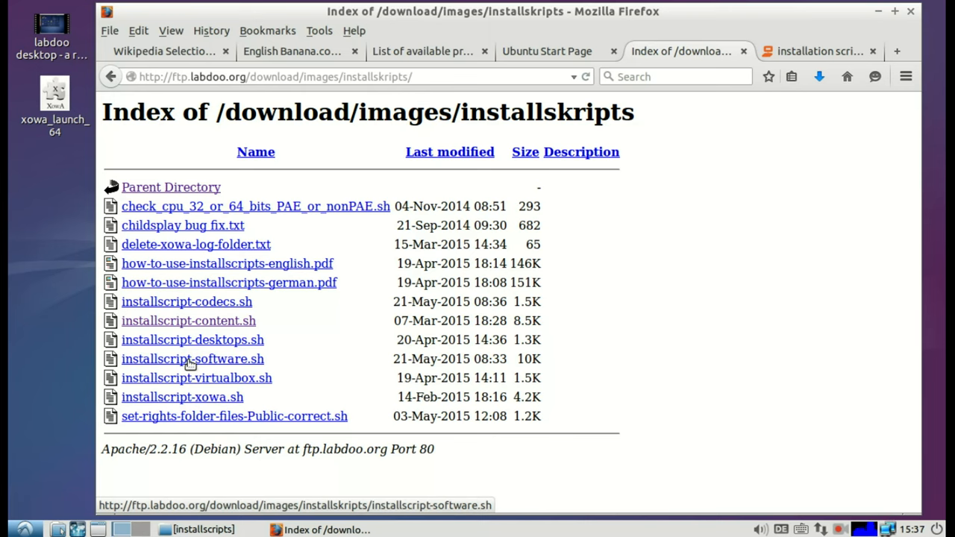
right_click(190, 358)
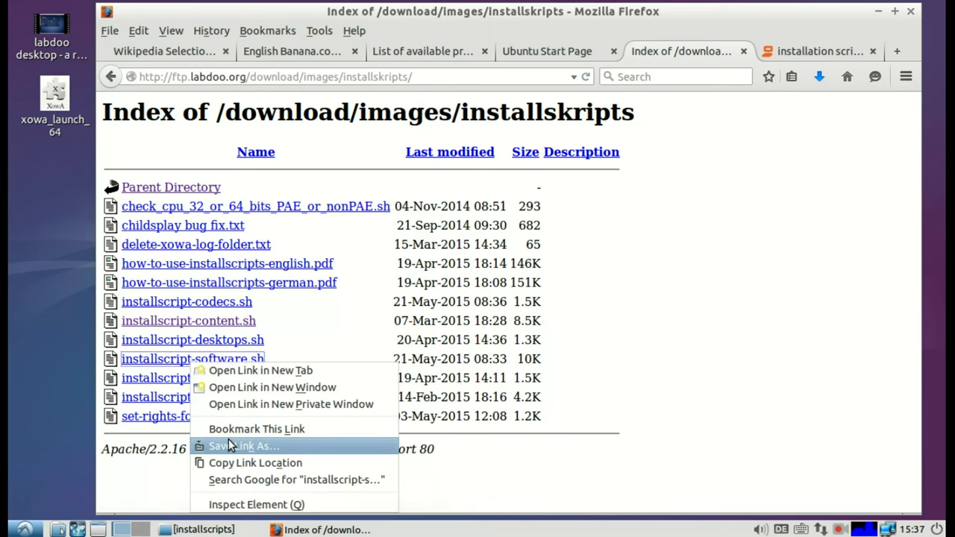
click(245, 444)
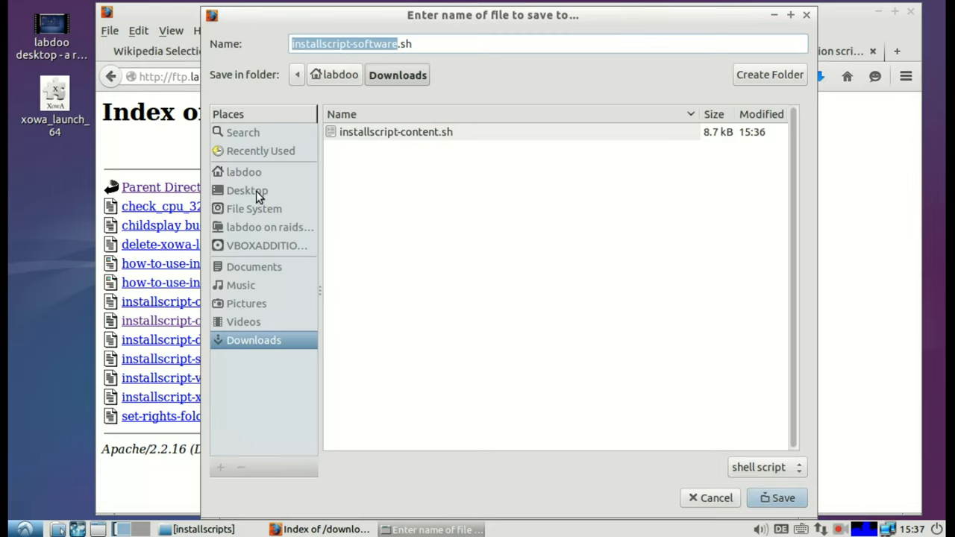
click(247, 191)
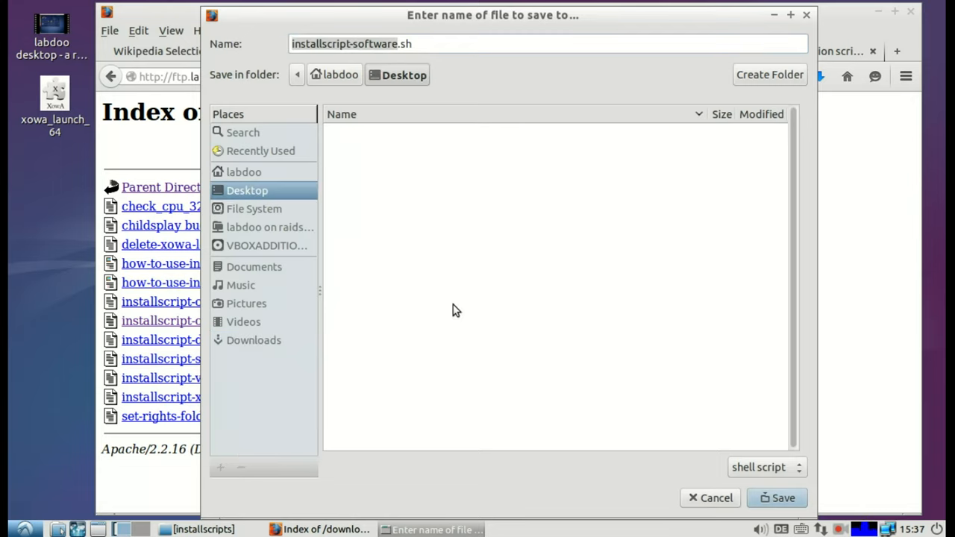
mouse_move(777, 500)
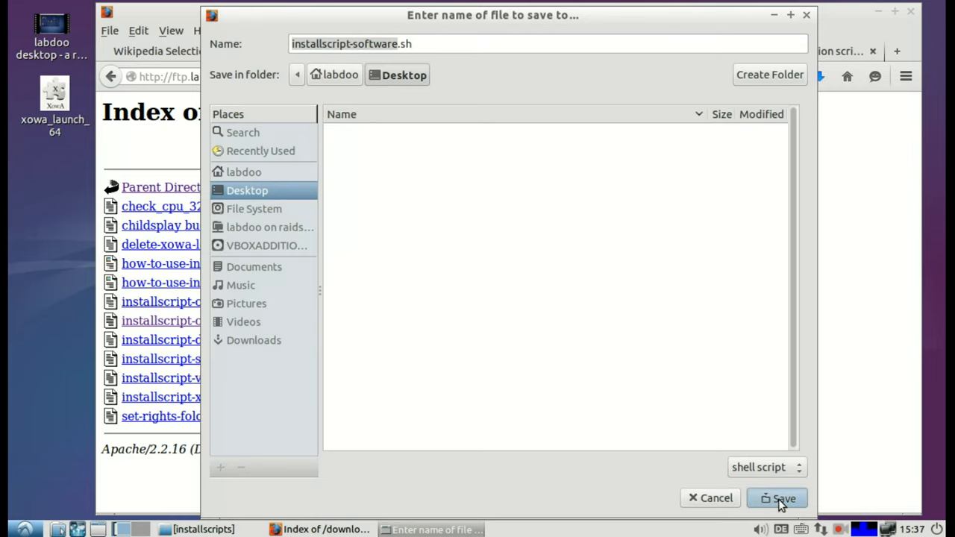
click(781, 499)
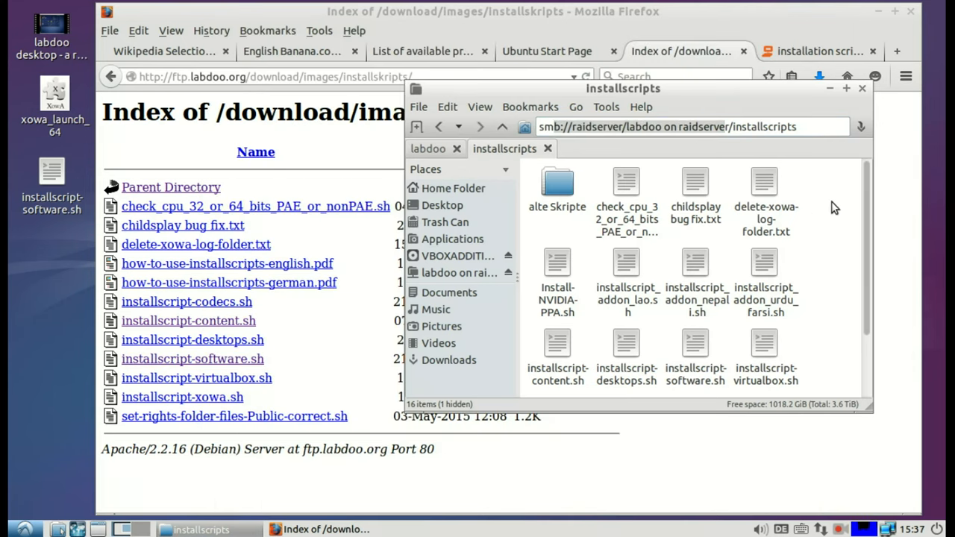
- Locate set-rights-folder-files-Public-correct.sh in the installscripts folder and copy it to the Desktop
scroll(down, 3)
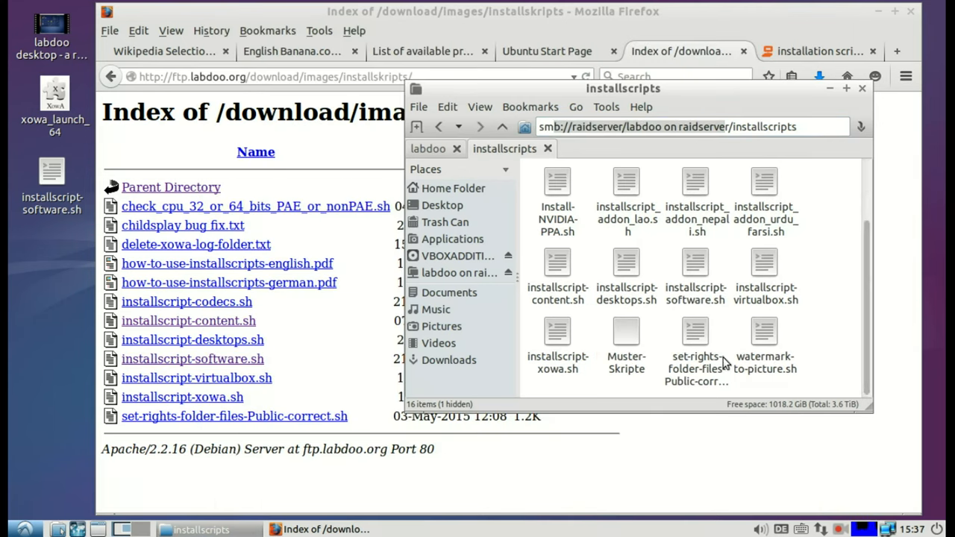
mouse_move(703, 340)
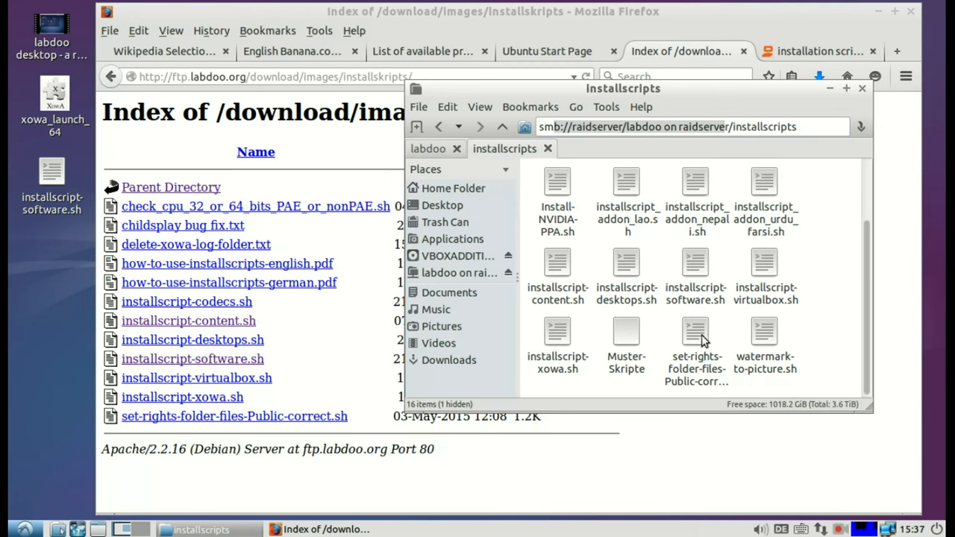
right_click(695, 335)
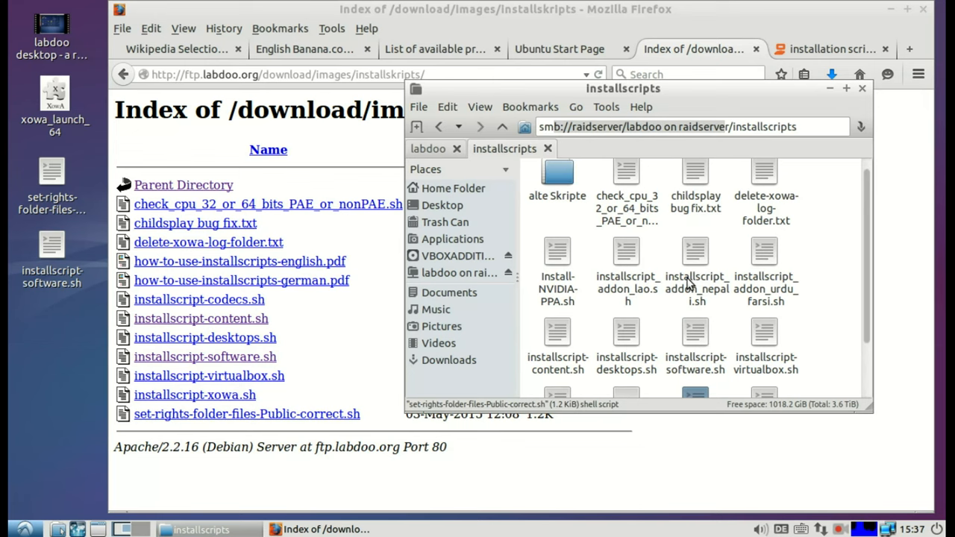
scroll(down, 3)
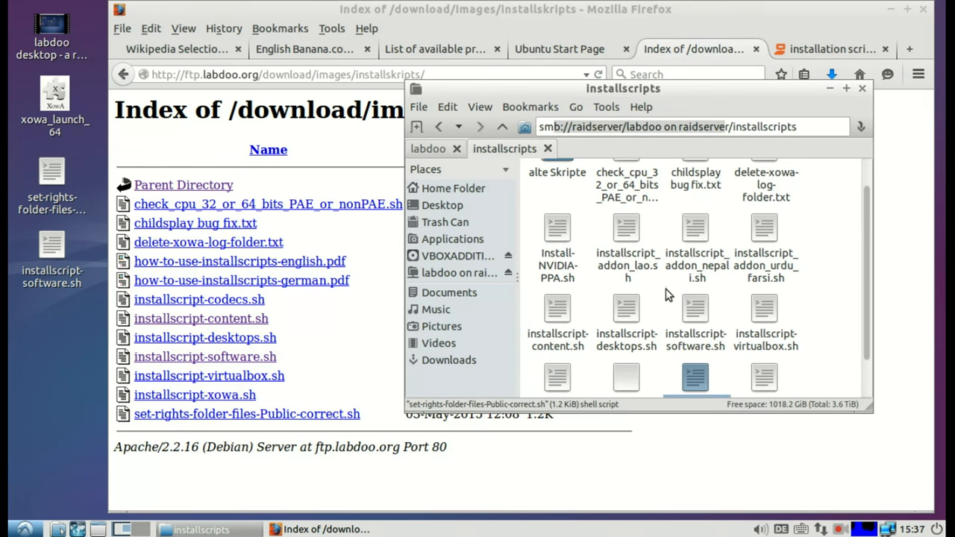
scroll(down, 3)
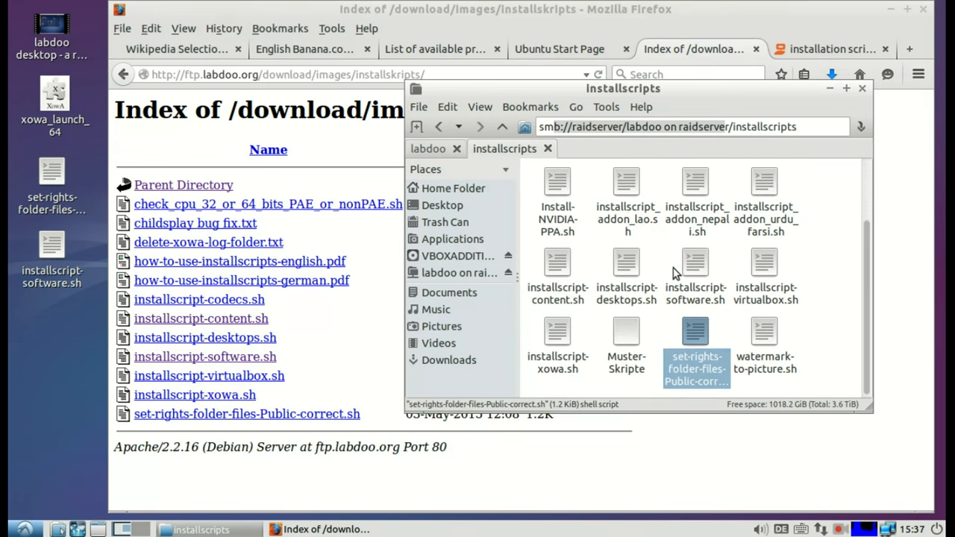
right_click(557, 265)
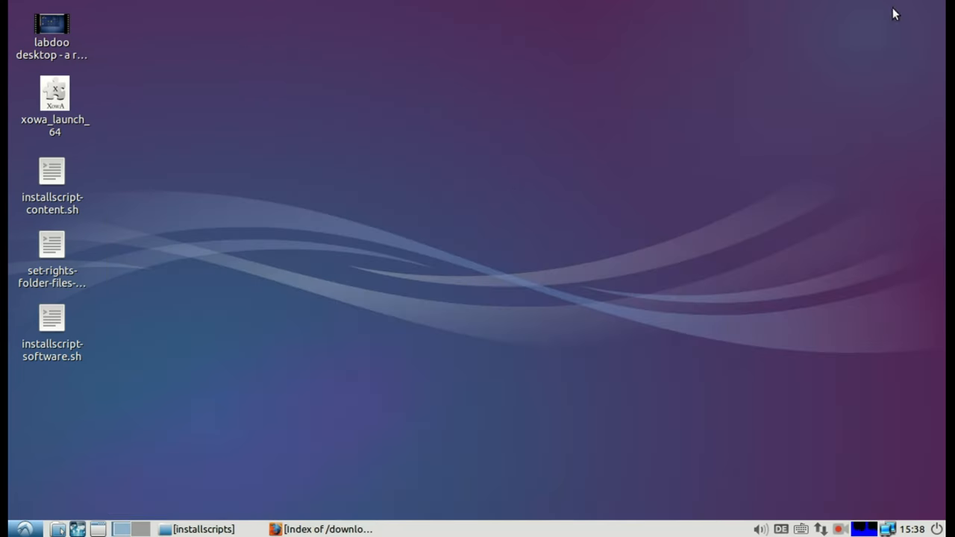
- In installscript-content.sh Properties, set Execute permission to Only owner and confirm
right_click(52, 167)
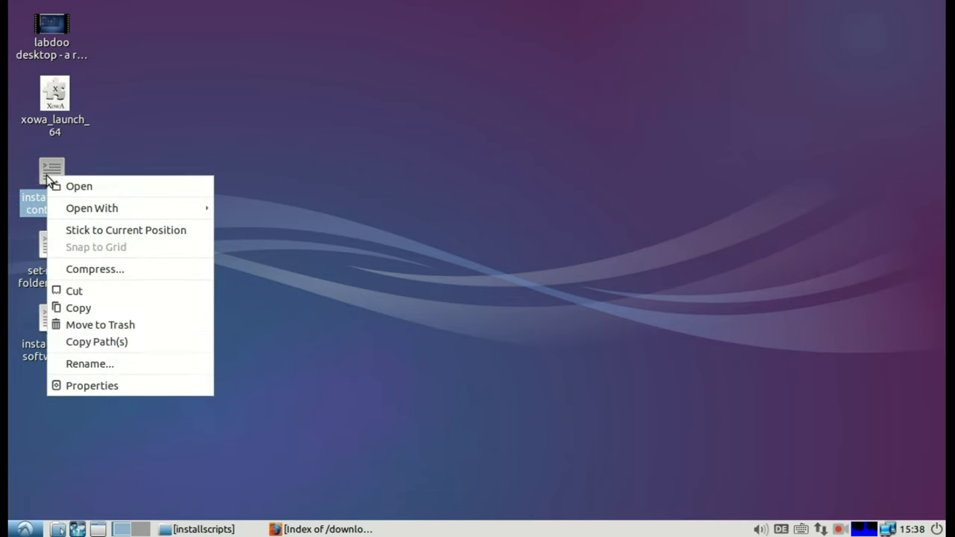
mouse_move(91, 385)
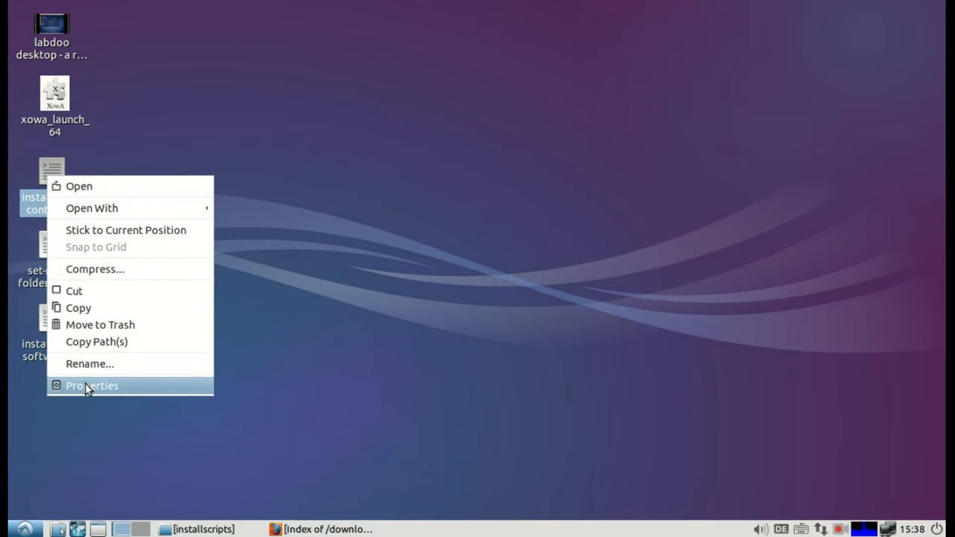
click(91, 385)
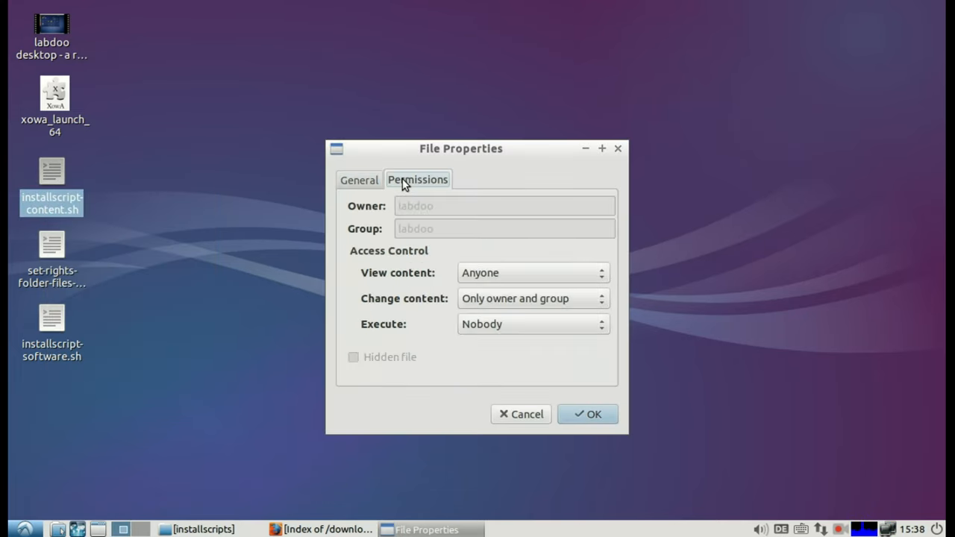
click(533, 299)
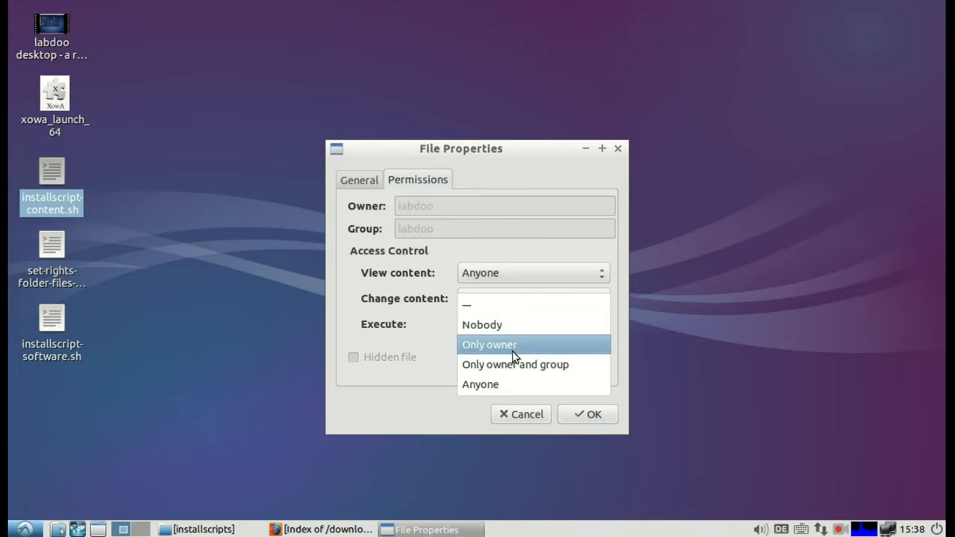
click(514, 364)
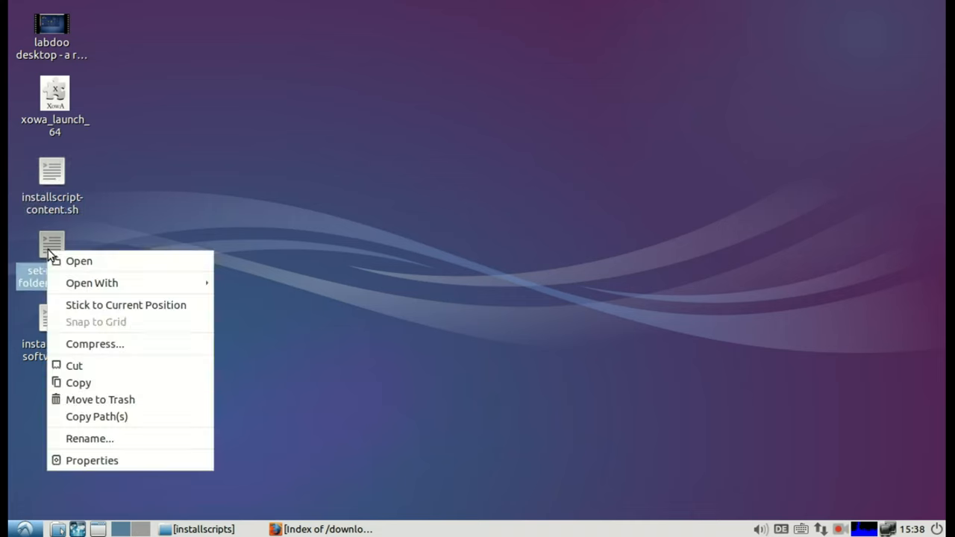
click(93, 459)
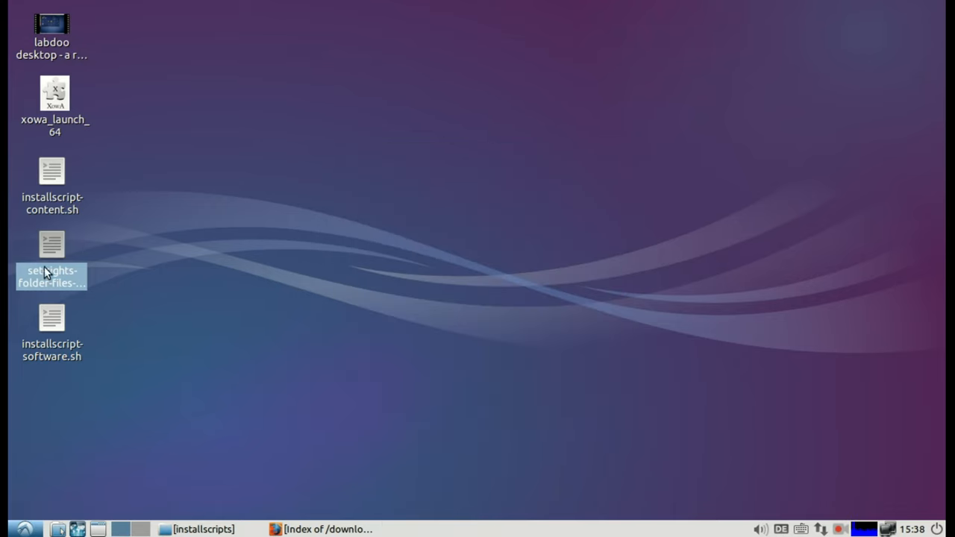
- Rearrange the script icons via the set-rights script's menu and reach for the terminal launcher
right_click(50, 325)
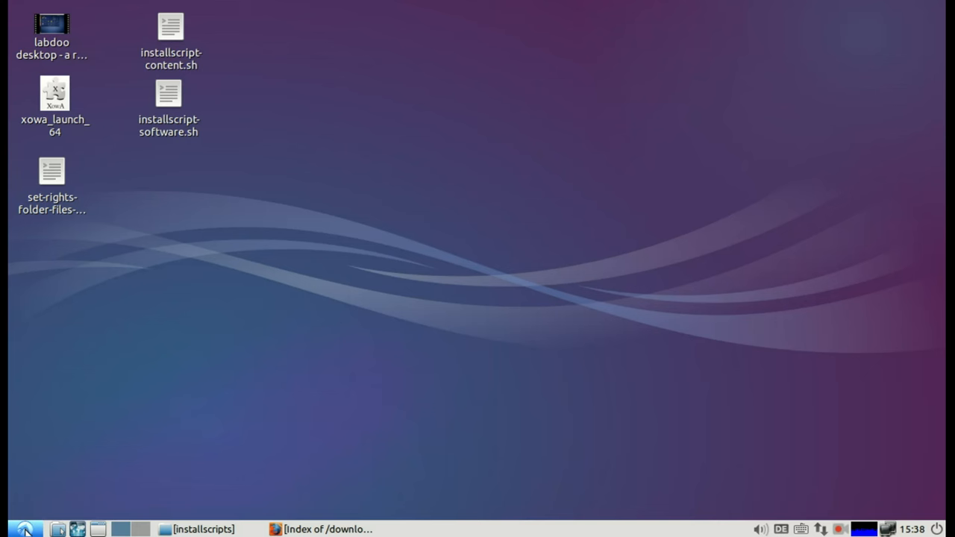
click(22, 526)
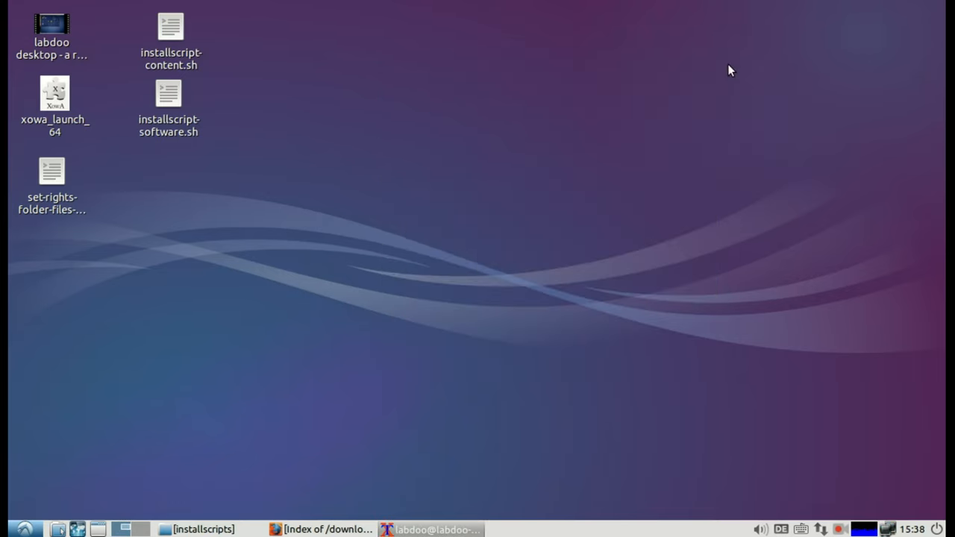
- Launch a new LXTerminal at the labdoo home prompt and drag it into place
click(27, 530)
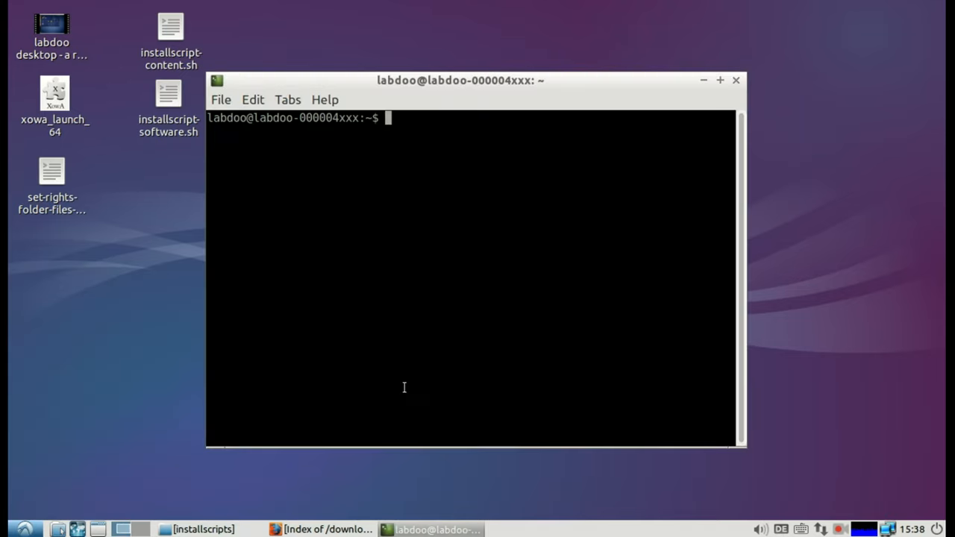
mouse_move(464, 92)
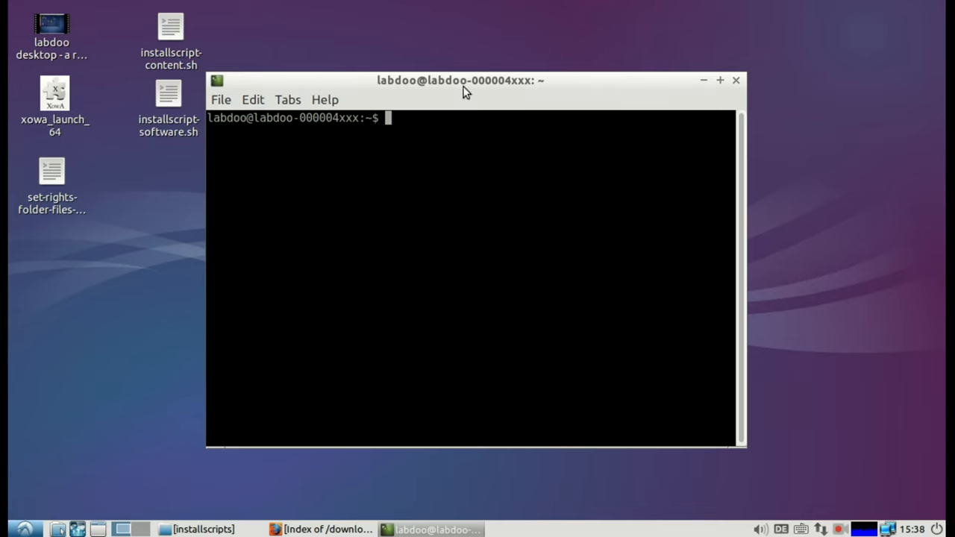
drag(459, 80, 530, 36)
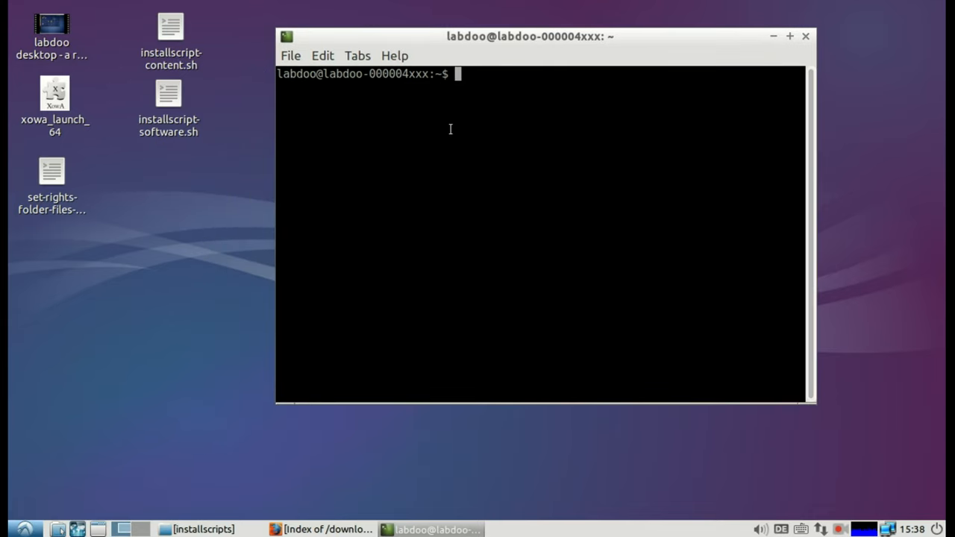
- From Desktop, run sudo ./installscript-software.sh, pasting the script name copied from the ls listing
text(cd Desktop)
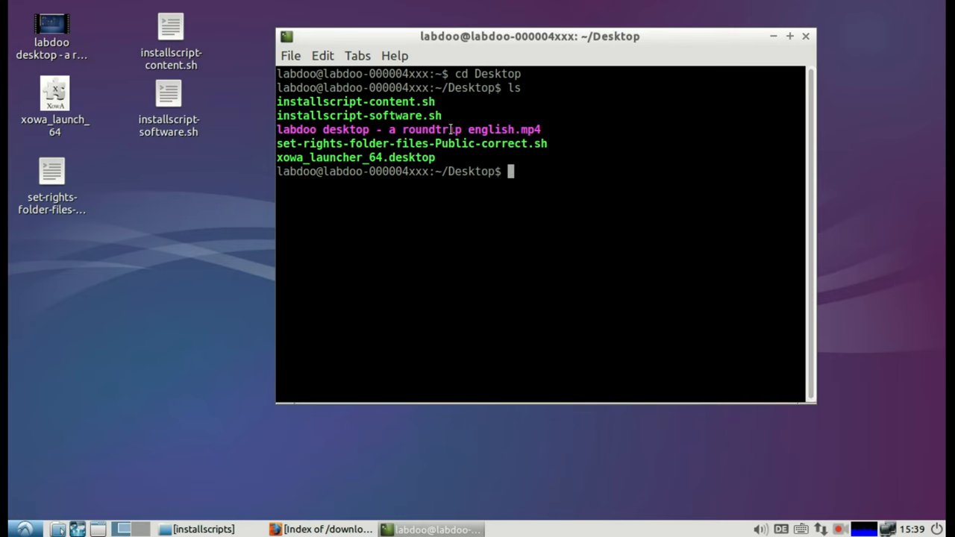
text(sudo)
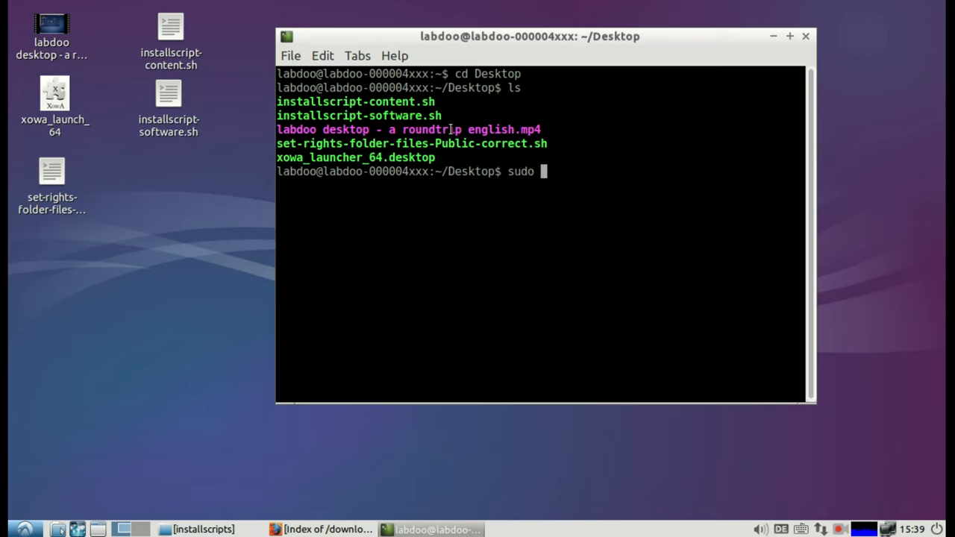
text(./)
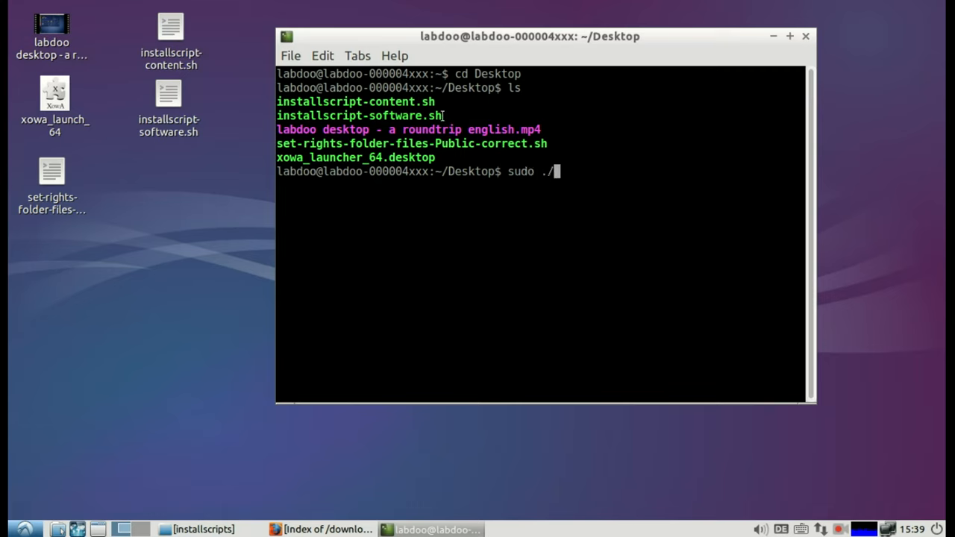
double_click(358, 117)
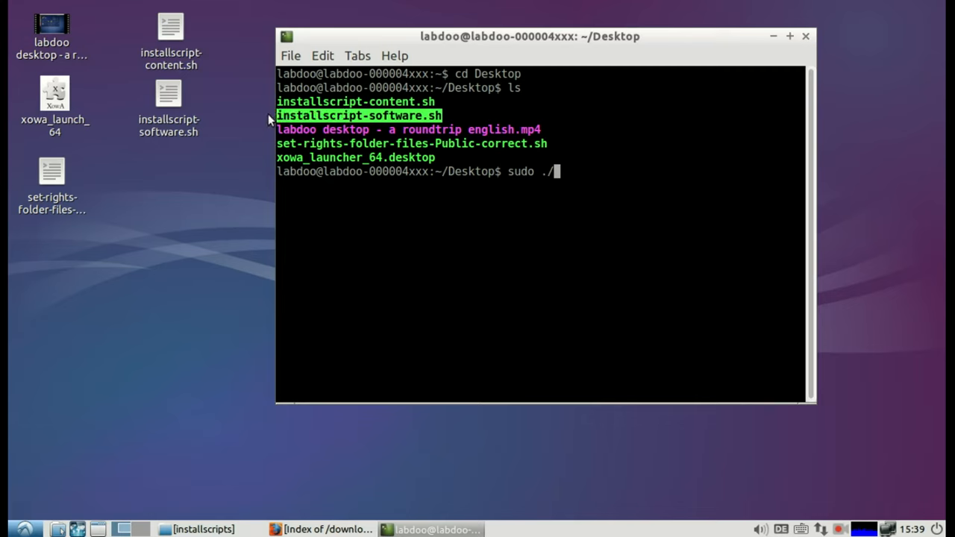
click(322, 56)
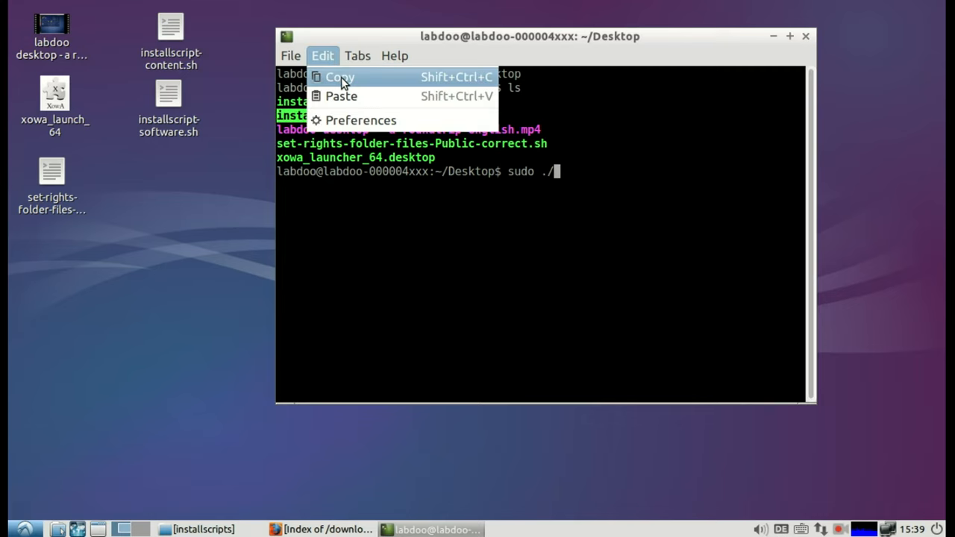
mouse_move(331, 97)
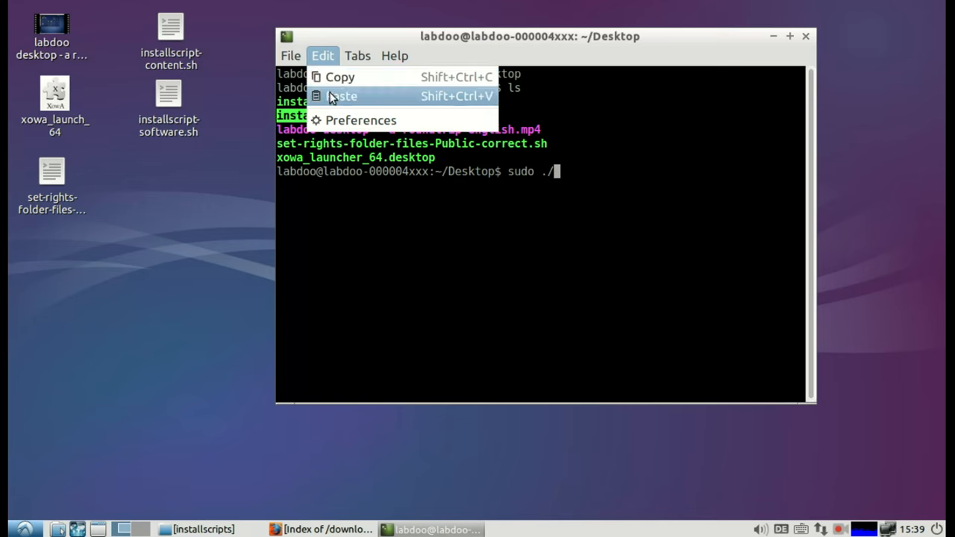
click(343, 96)
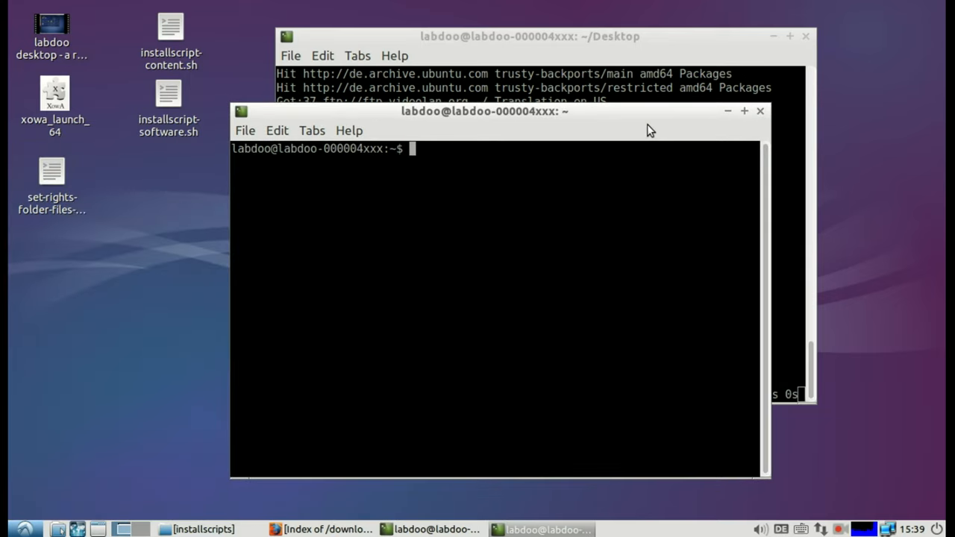
- In the second terminal, cd to Desktop and run sudo ./installscript-content.sh using the copied name
text(cd Desktop)
text(l)
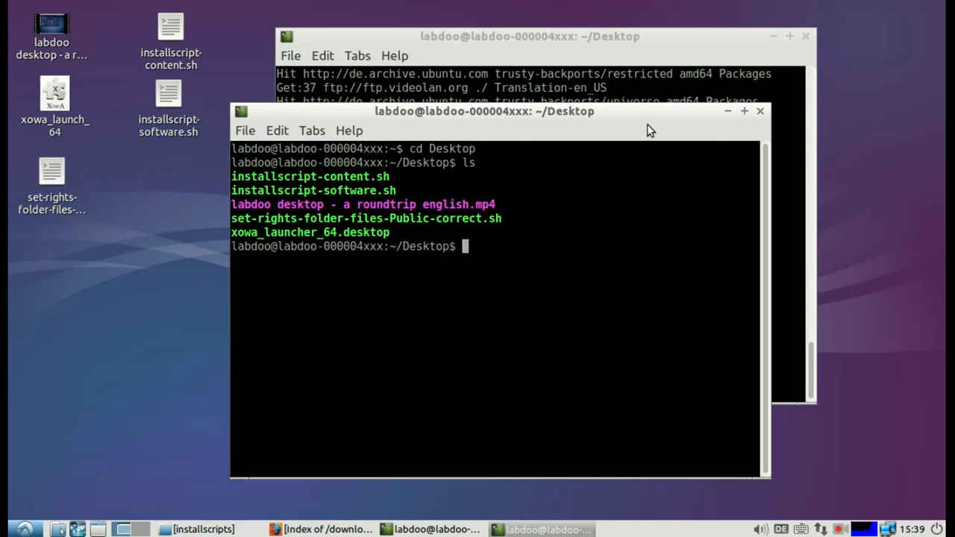
text(sudo ./)
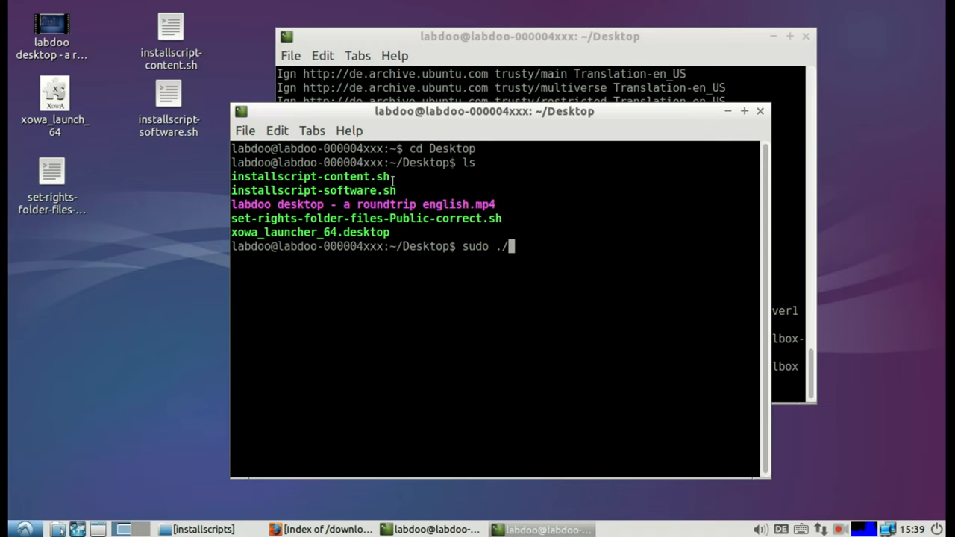
double_click(311, 176)
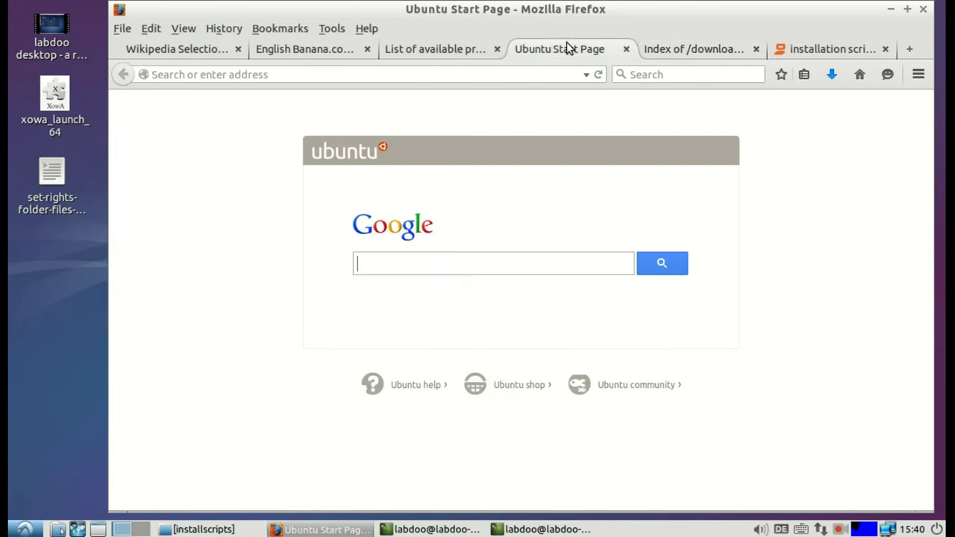
- Scroll to More helpful scripts and follow the check_cpu_32_or_64_bits_PAE_or_nonPAE.sh link
click(839, 48)
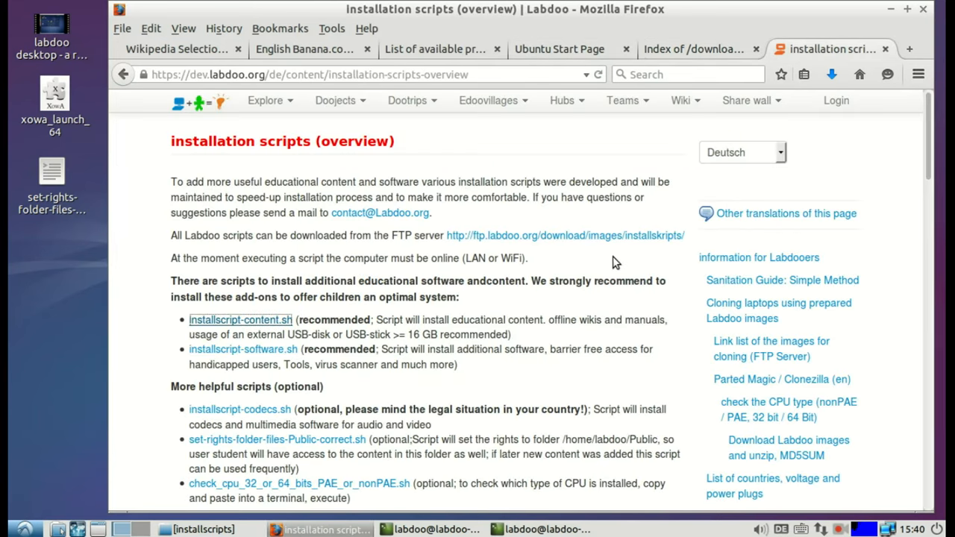
mouse_move(621, 266)
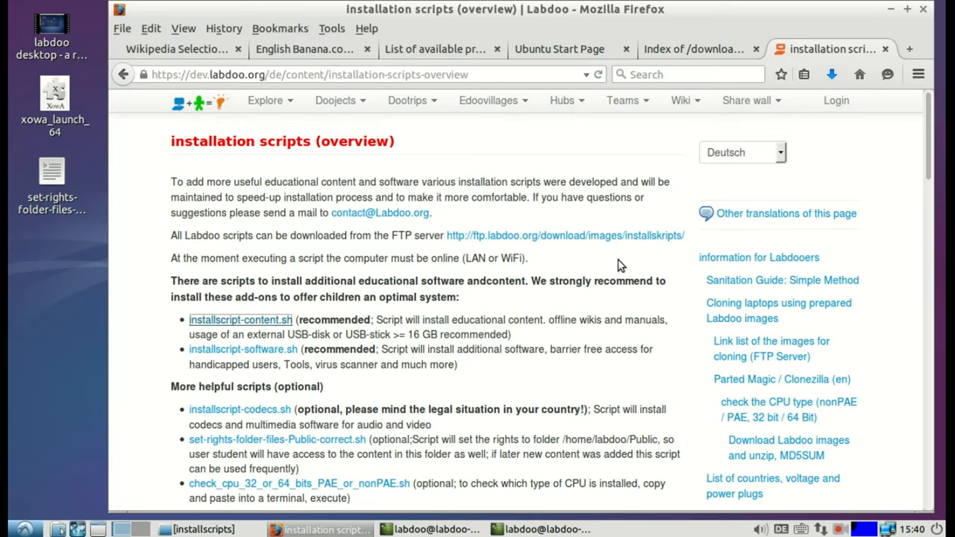
scroll(down, 3)
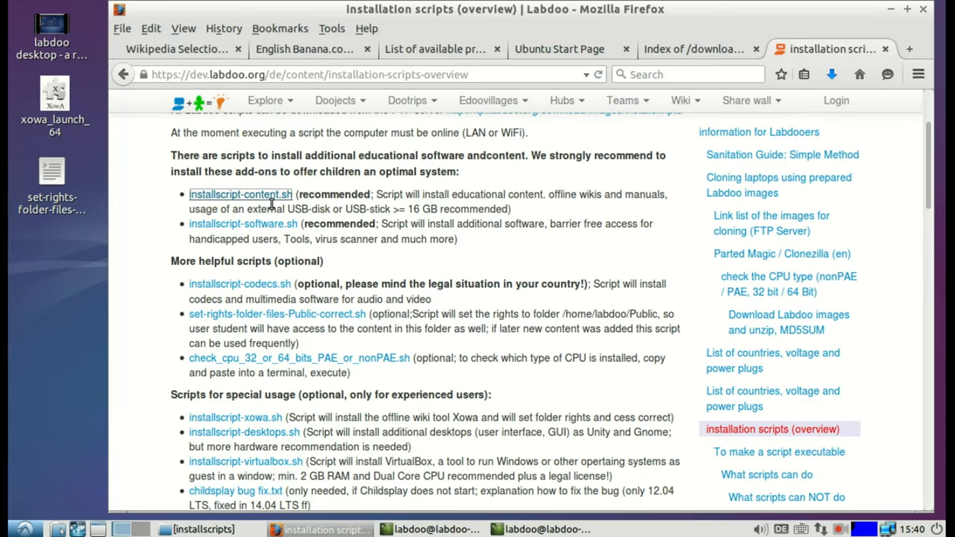
scroll(down, 3)
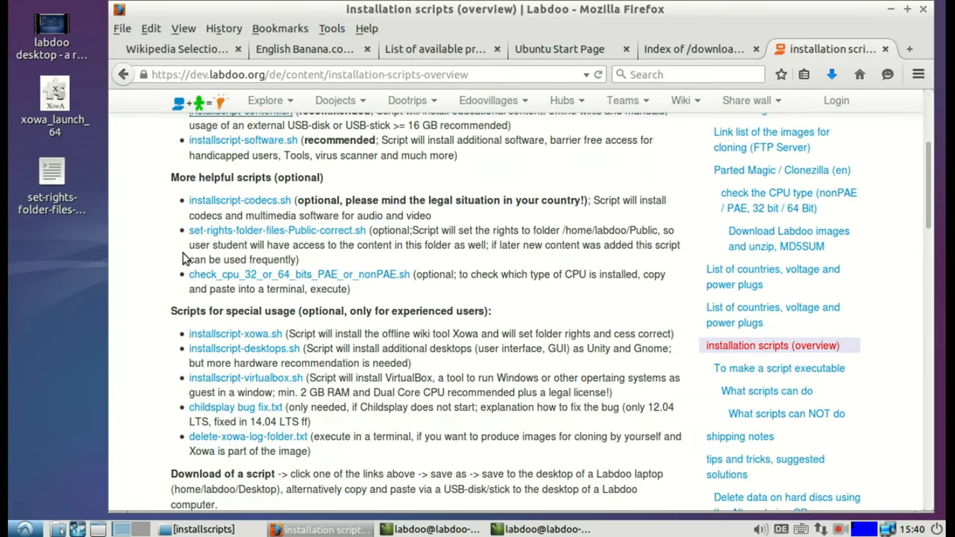
mouse_move(210, 251)
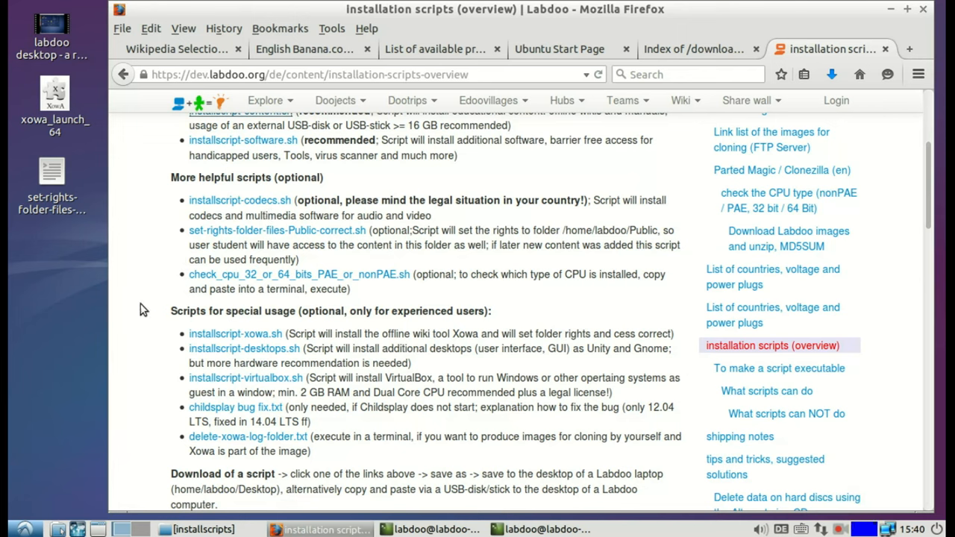
mouse_move(227, 280)
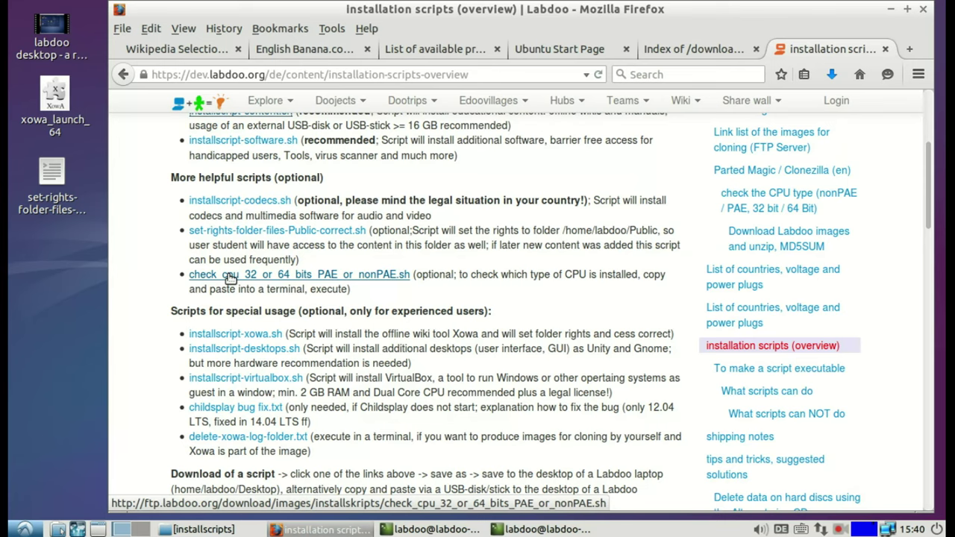
click(192, 528)
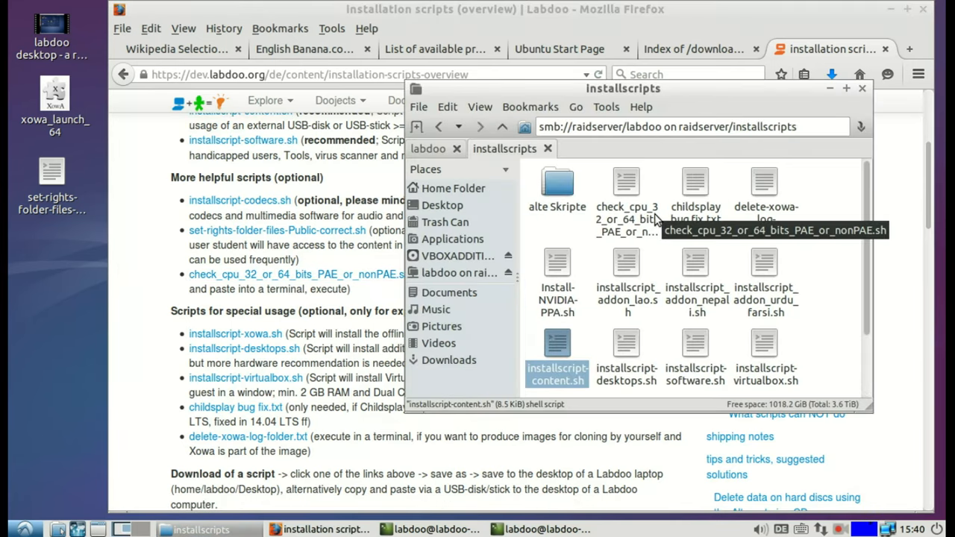
mouse_move(598, 193)
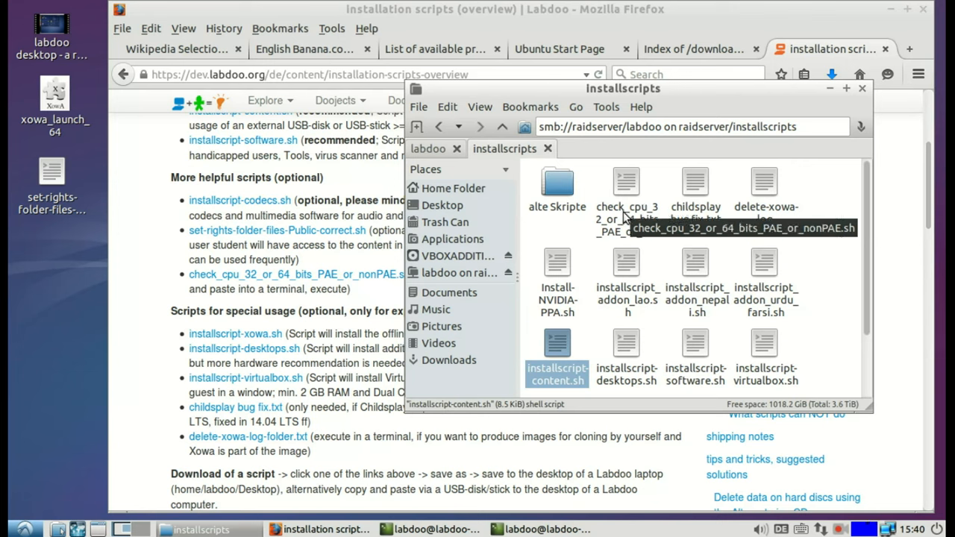
- Copy check_cpu_32_or_64_bits_PAE_or_nonPAE.sh from the installscripts share to the Desktop
right_click(626, 187)
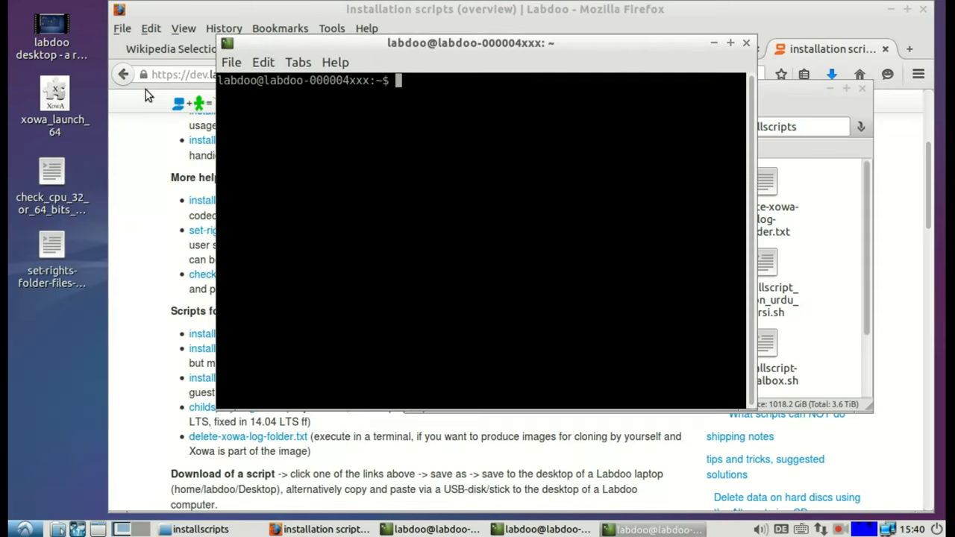
- View the desktop check_cpu script in Leafpad to read its grep command
click(51, 176)
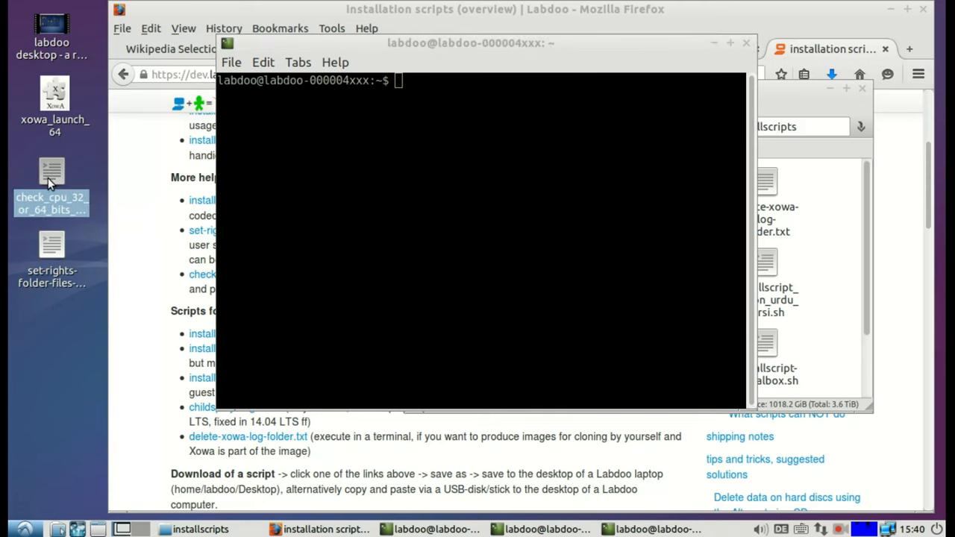
mouse_move(49, 179)
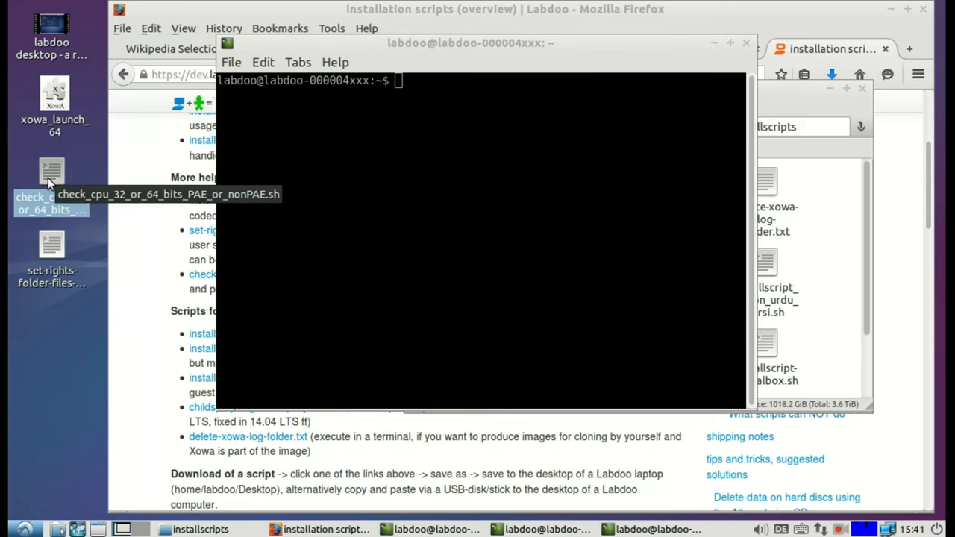
right_click(50, 173)
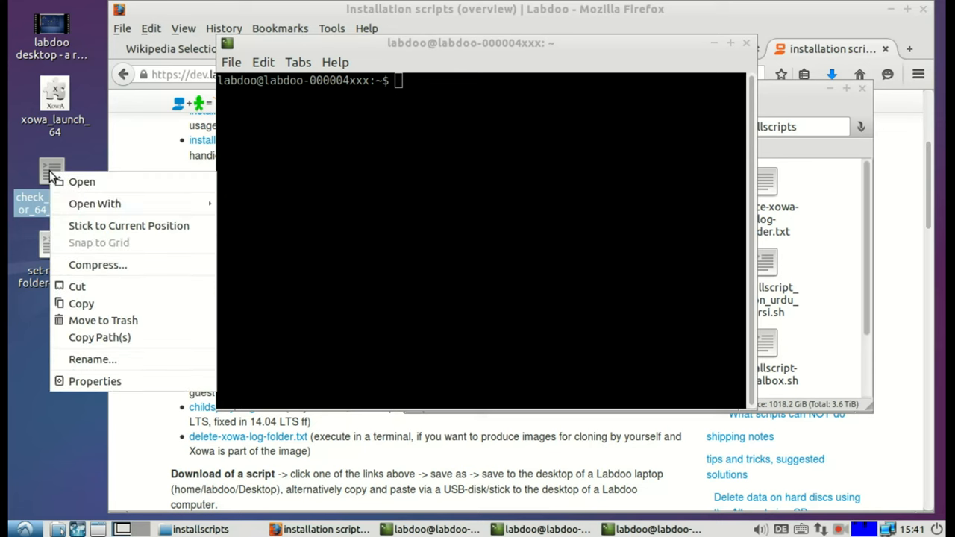
click(276, 218)
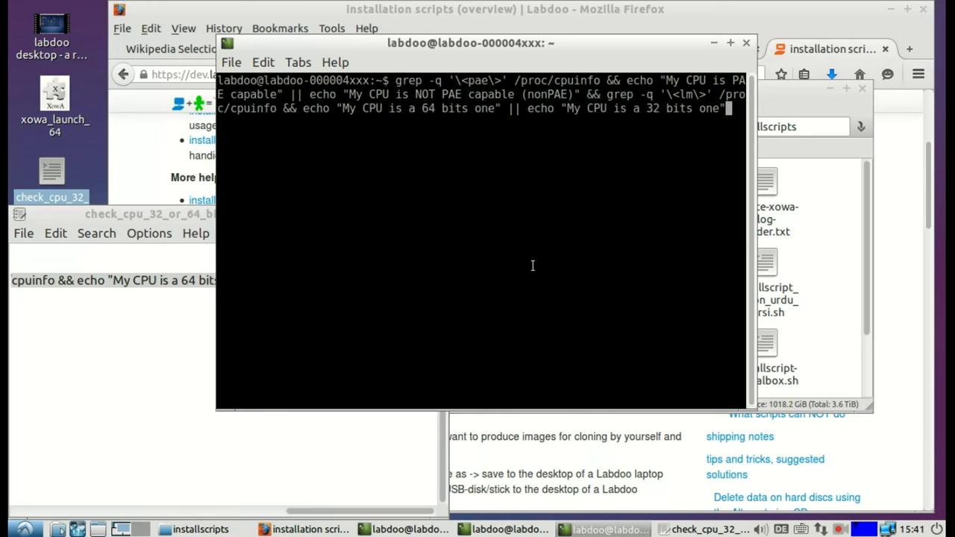
- Run the pasted grep command and highlight the 64 in its PAE-capable, 64-bit result
key(Return)
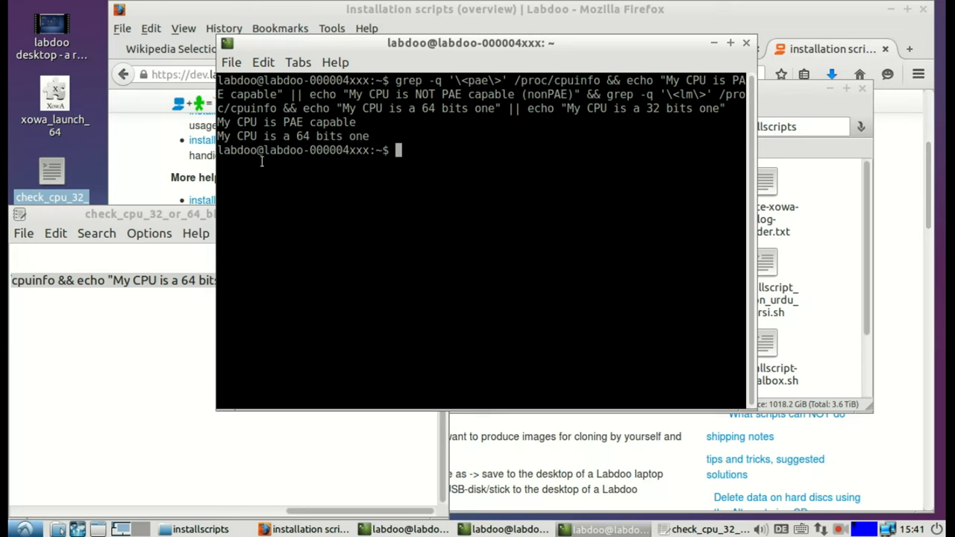
double_click(292, 123)
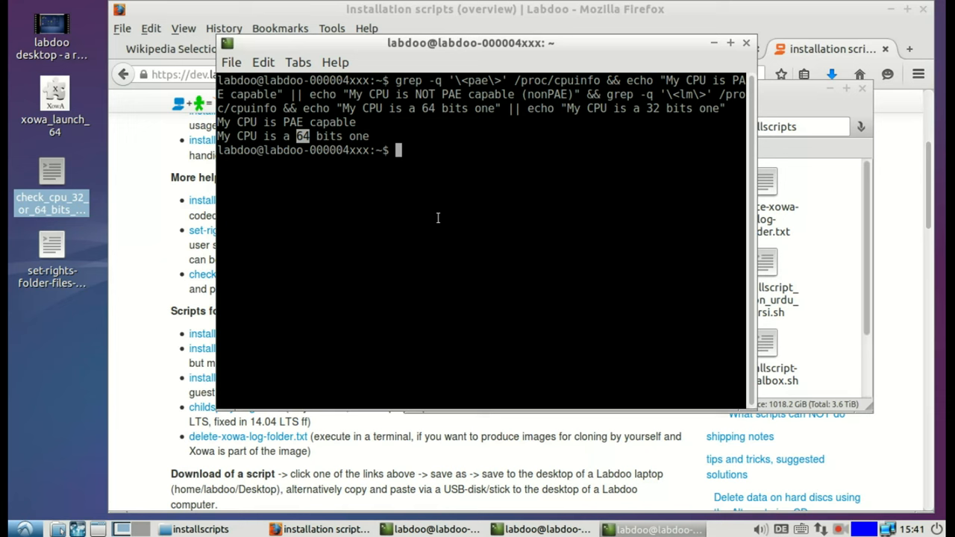
mouse_move(829, 63)
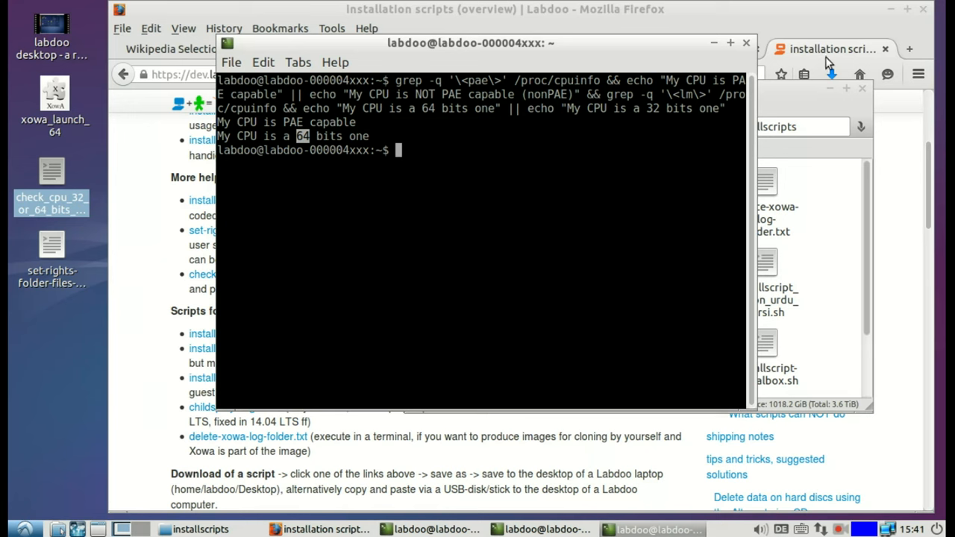